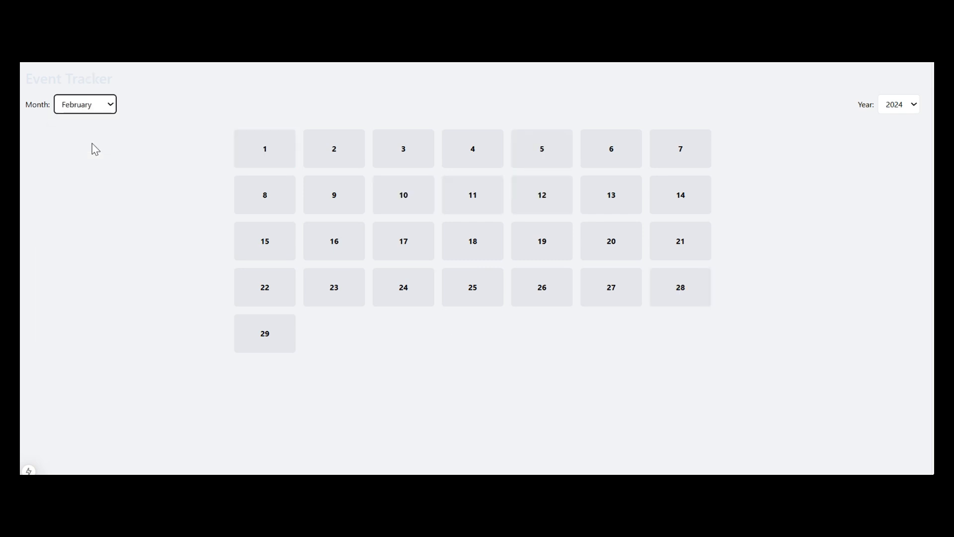
Switch the Event Tracker calendar through years like 2027 and months, ending on October 2025.
click(899, 103)
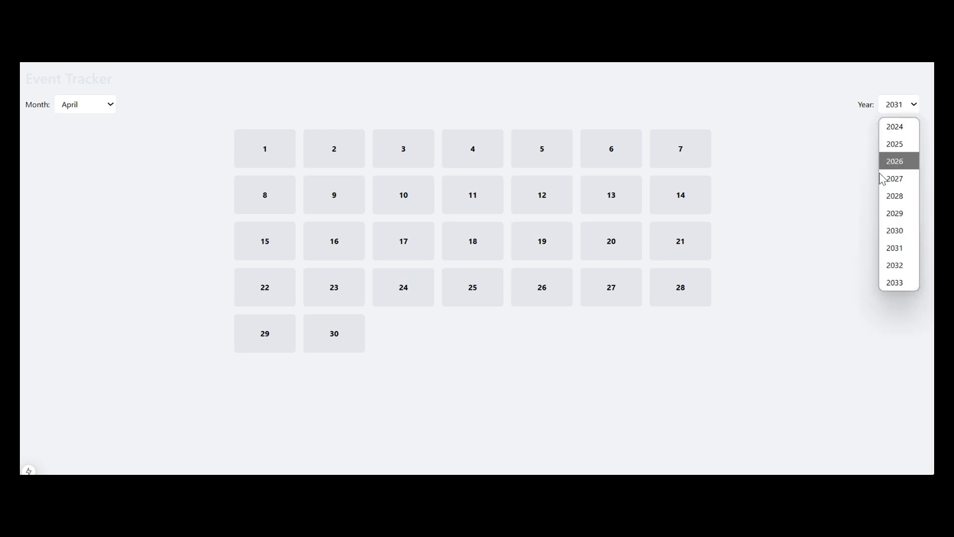
click(893, 179)
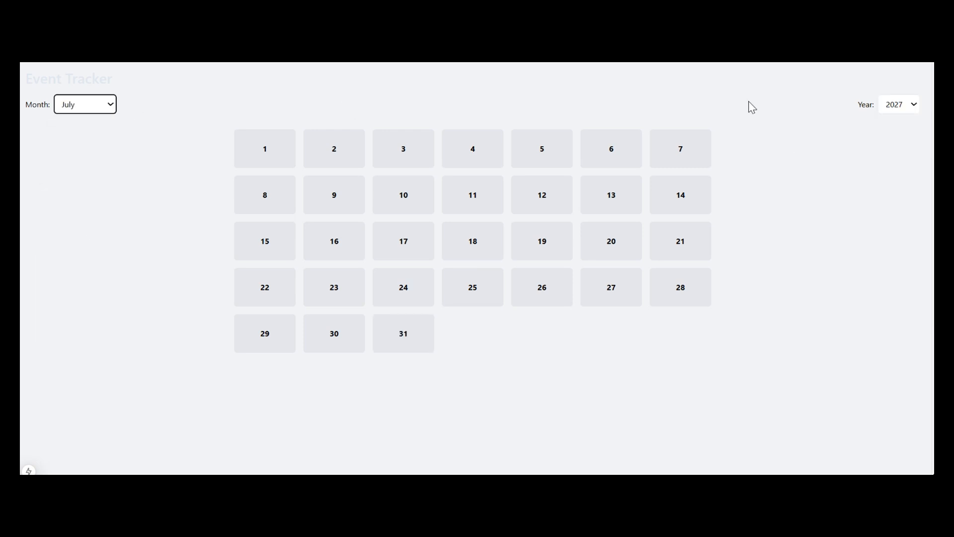
click(899, 104)
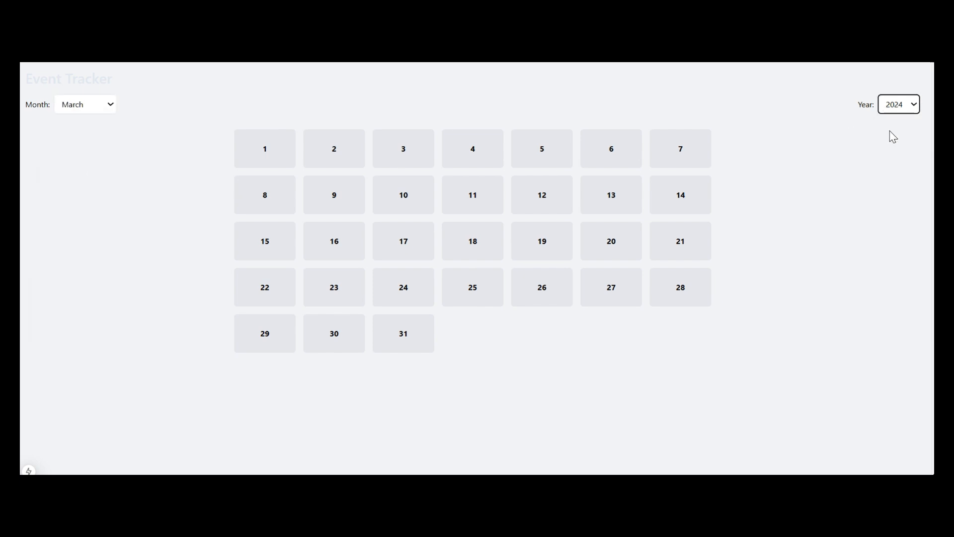
click(899, 104)
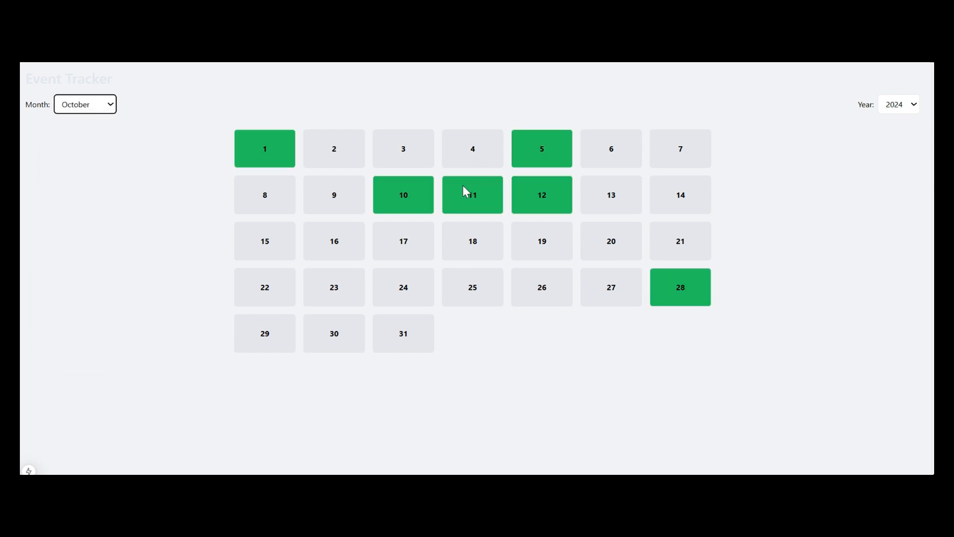
click(84, 104)
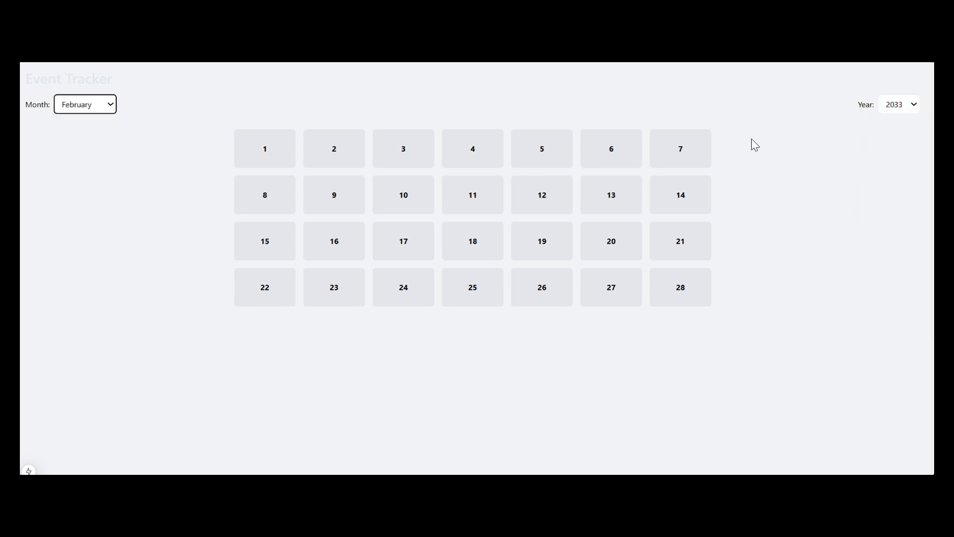
click(84, 103)
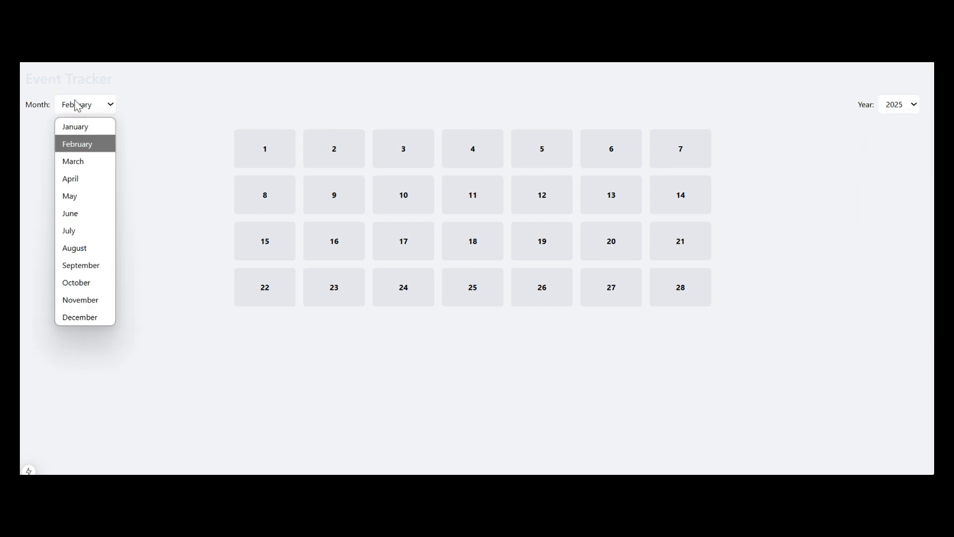
click(76, 282)
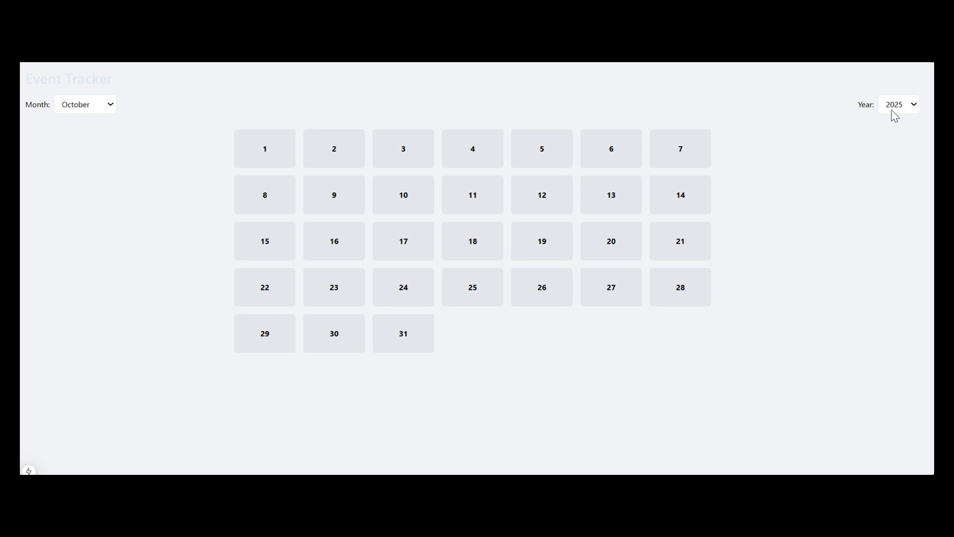
click(899, 104)
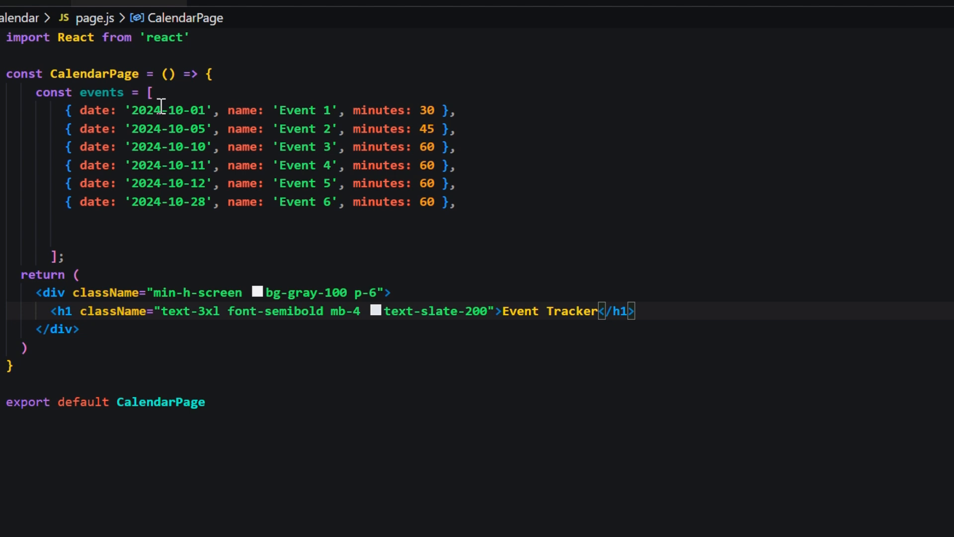
mouse_move(250, 217)
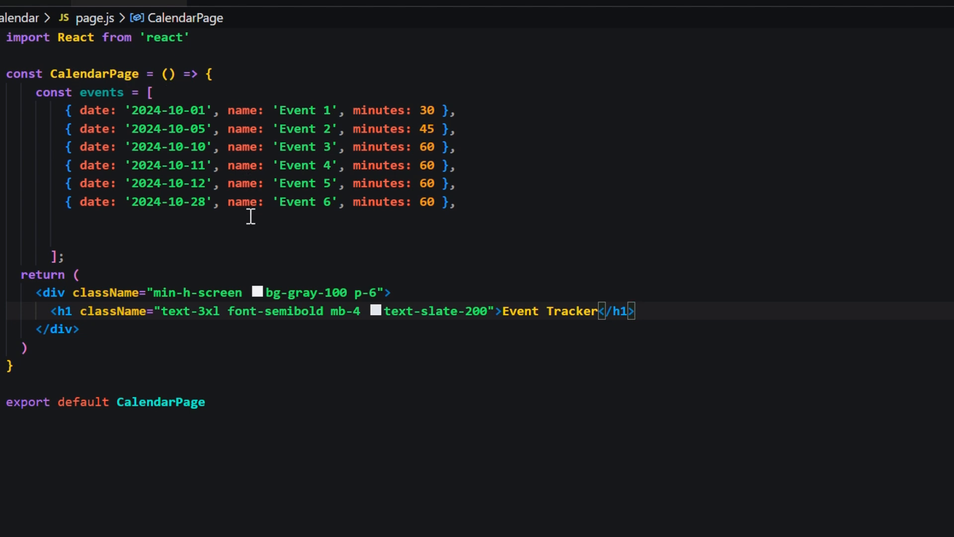
mouse_move(169, 157)
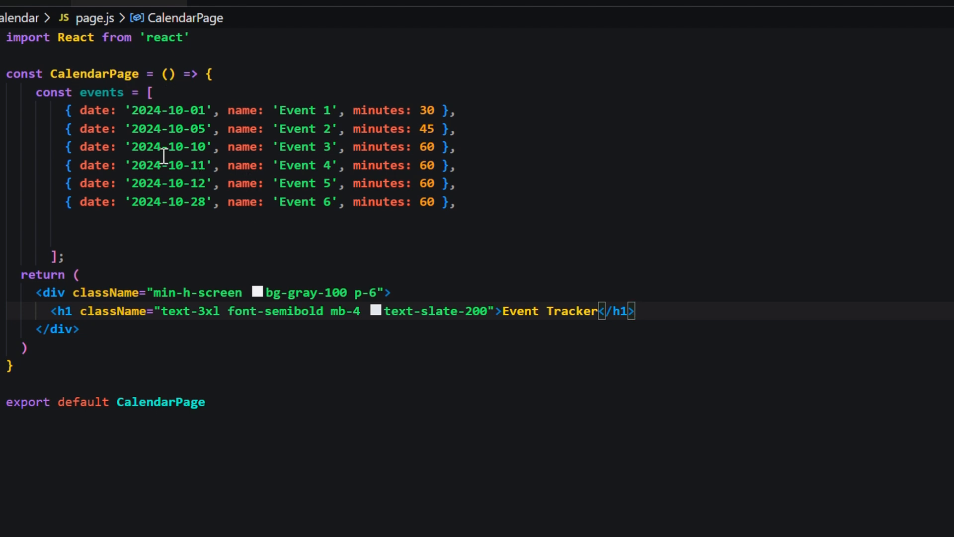
mouse_move(299, 144)
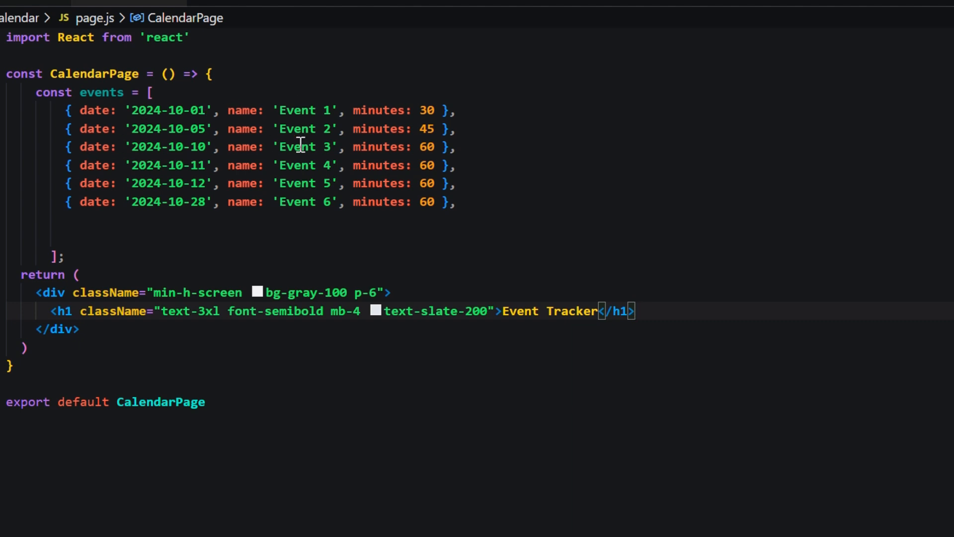
mouse_move(323, 202)
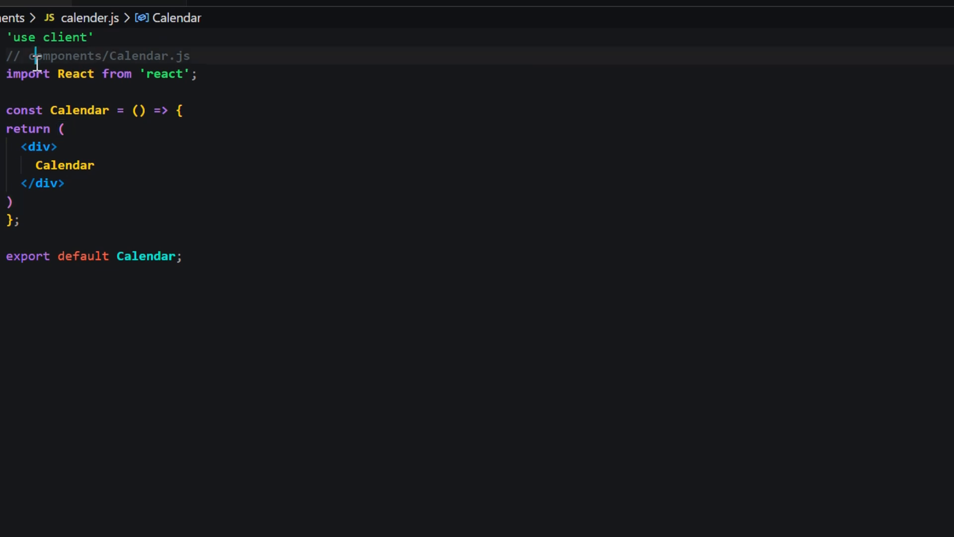
Add an { events } parameter to the Calendar arrow function in calender.js.
scroll(down, 3)
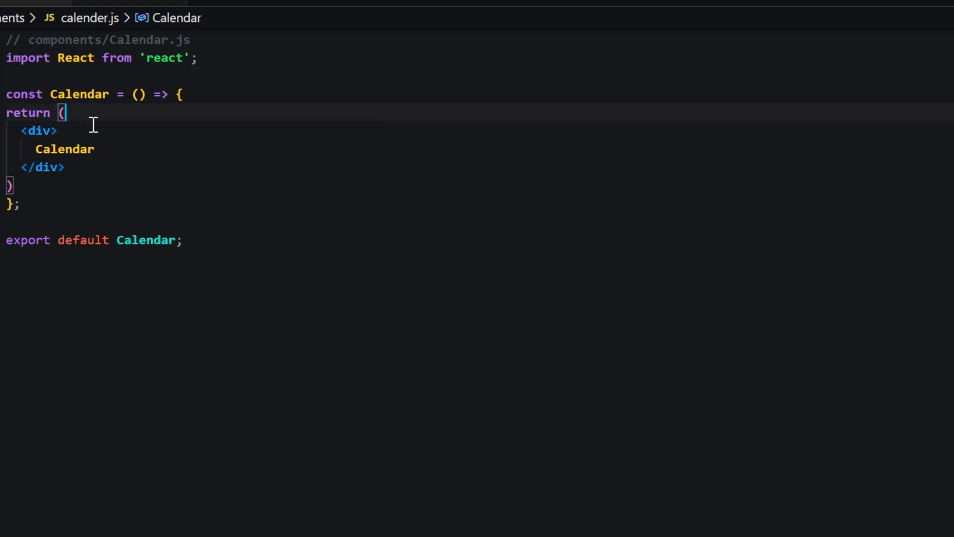
click(137, 94)
text({even)
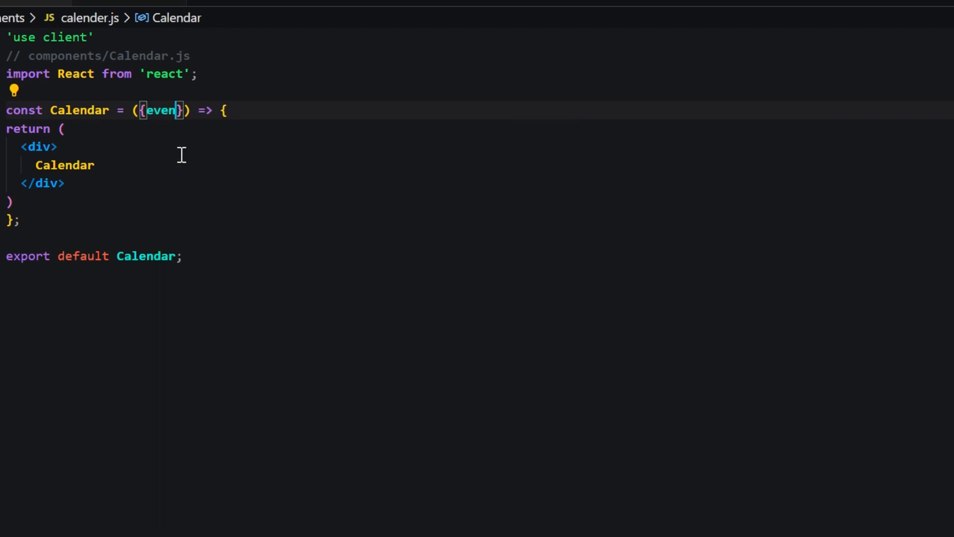
text(ts)
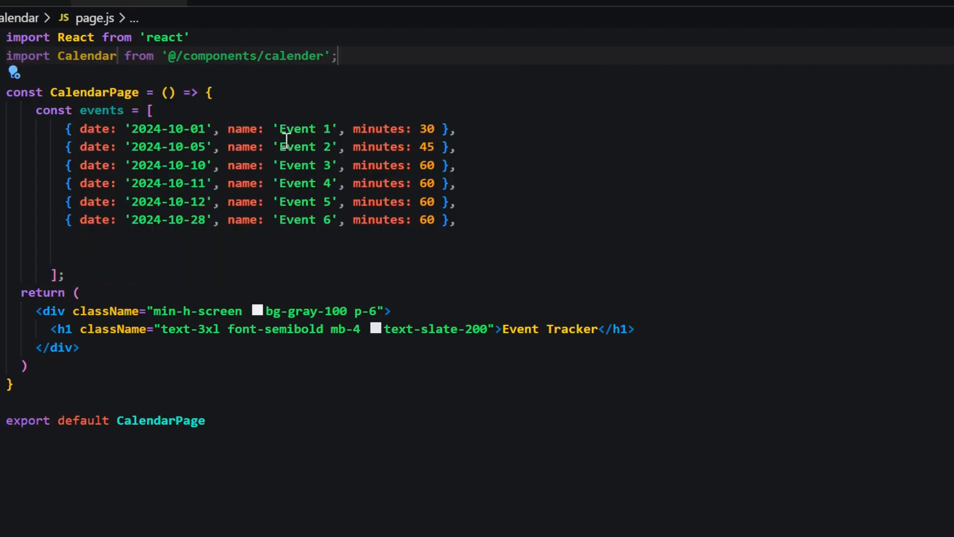
Start a <Calendar element inside the page.js JSX.
text(<Calendar)
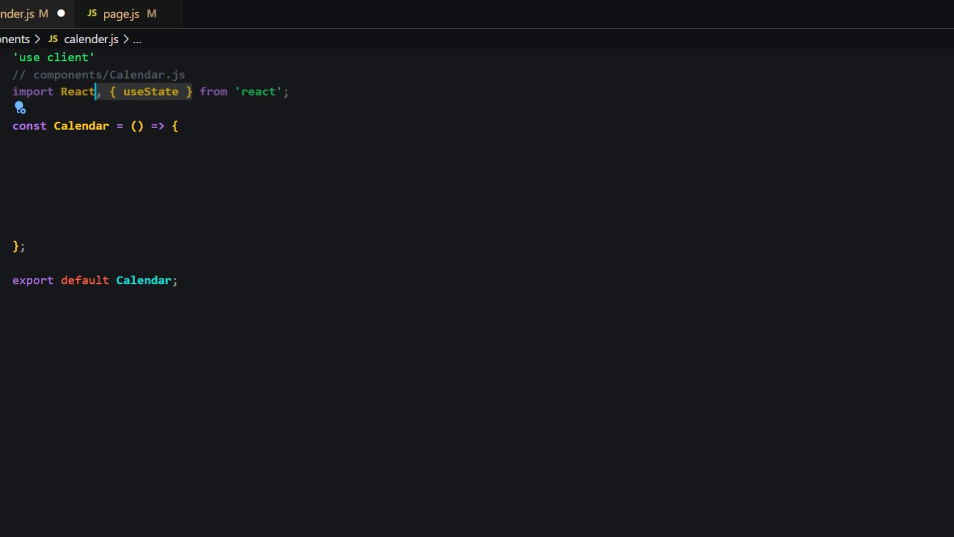
Add selectedMonth state from new Date().getMonth() and edit the matching selectedYear line.
text(const [selectedMonth, setSelectedMonth] = useState(new Date().getMonth());)
text(const [selectedYear, setSelectedYear] = useState(new Date().getFullYear());)
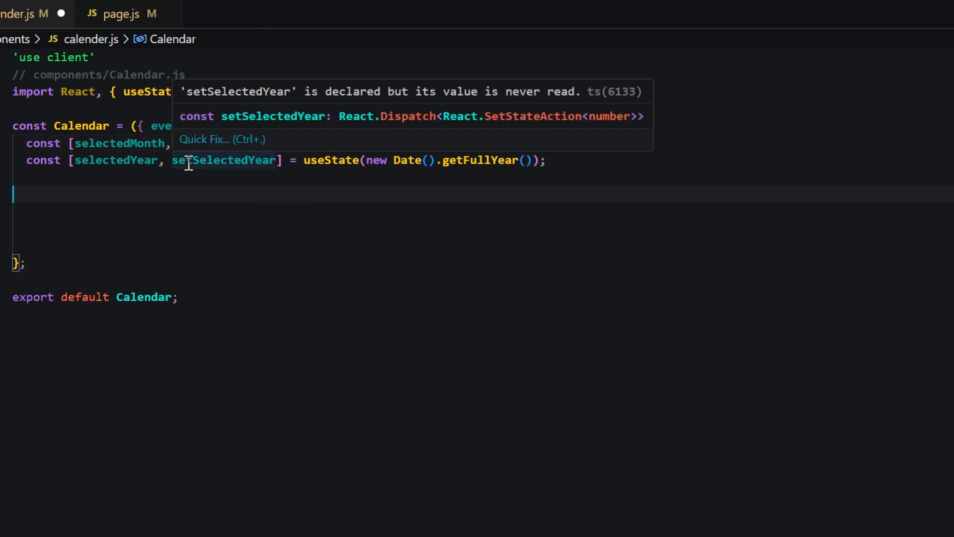
mouse_move(445, 220)
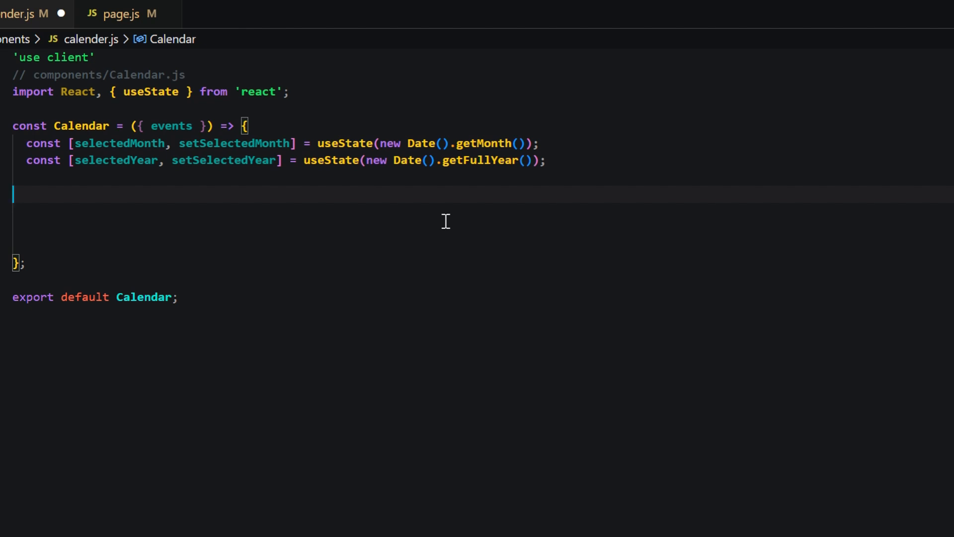
mouse_move(342, 188)
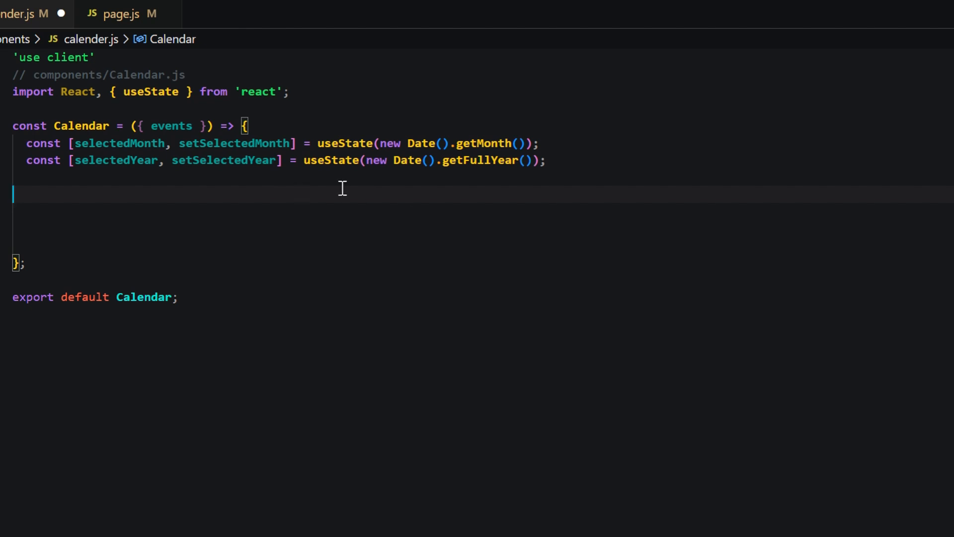
mouse_move(466, 165)
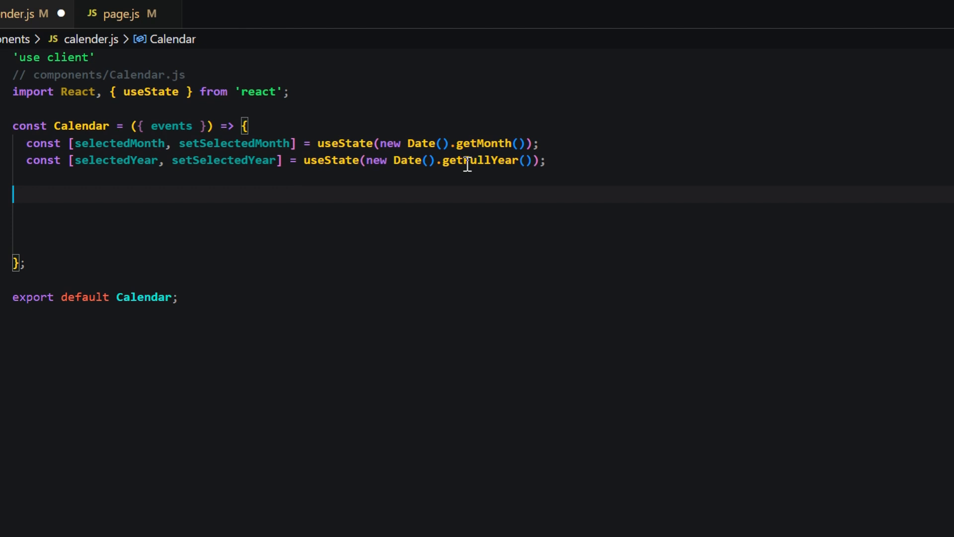
double_click(480, 160)
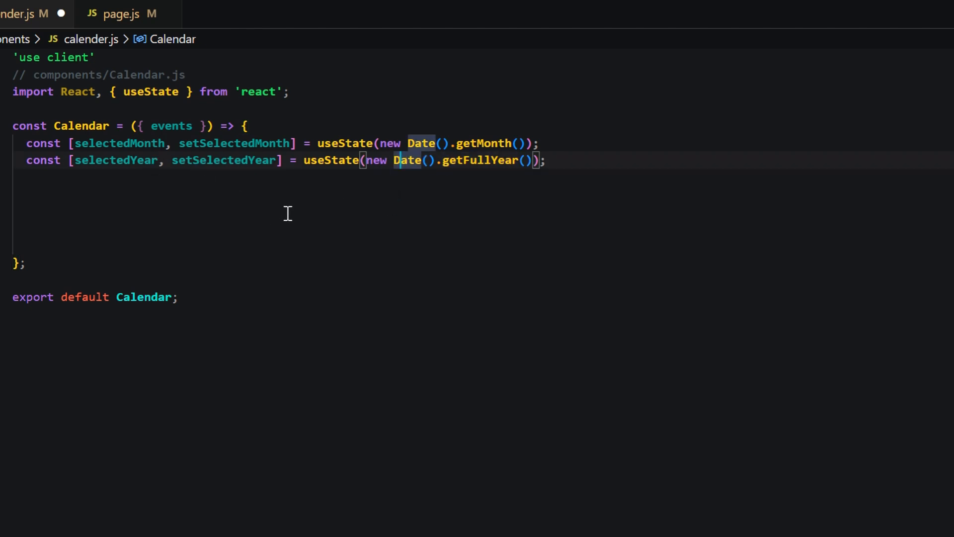
mouse_move(365, 213)
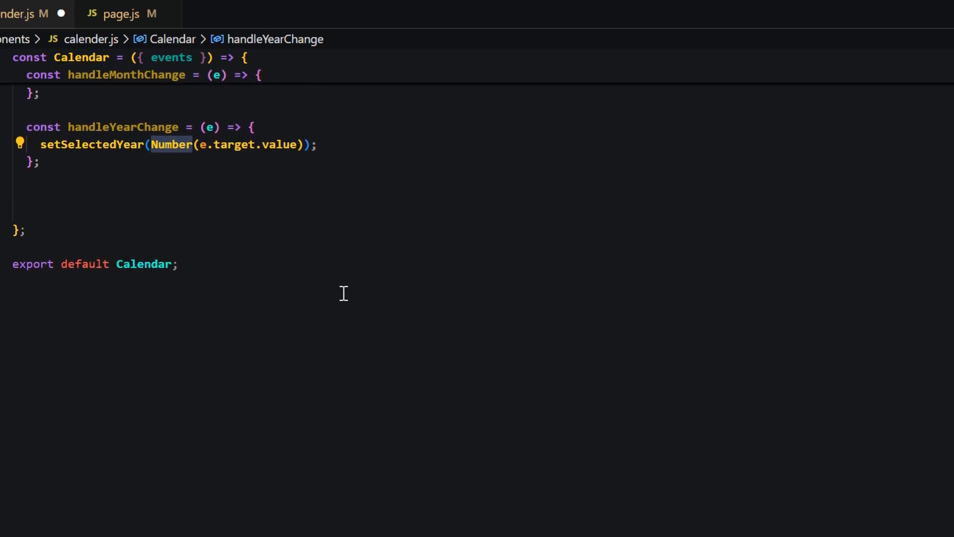
Scroll down through the new month and year change handlers.
scroll(down, 3)
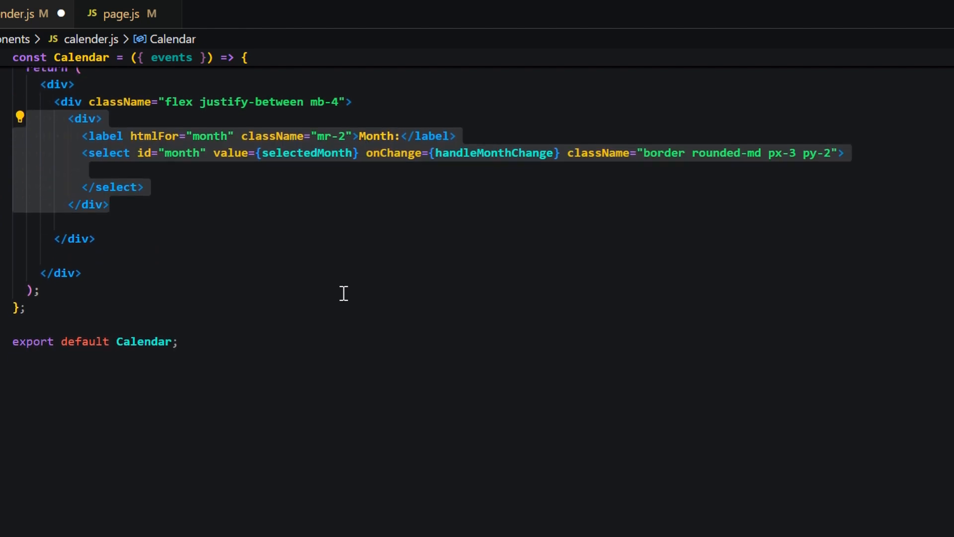
mouse_move(189, 160)
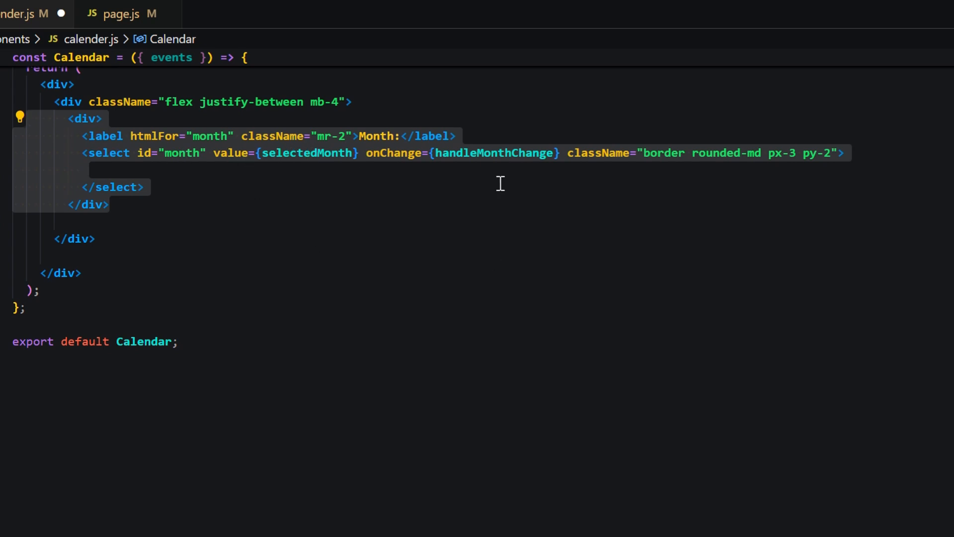
mouse_move(438, 222)
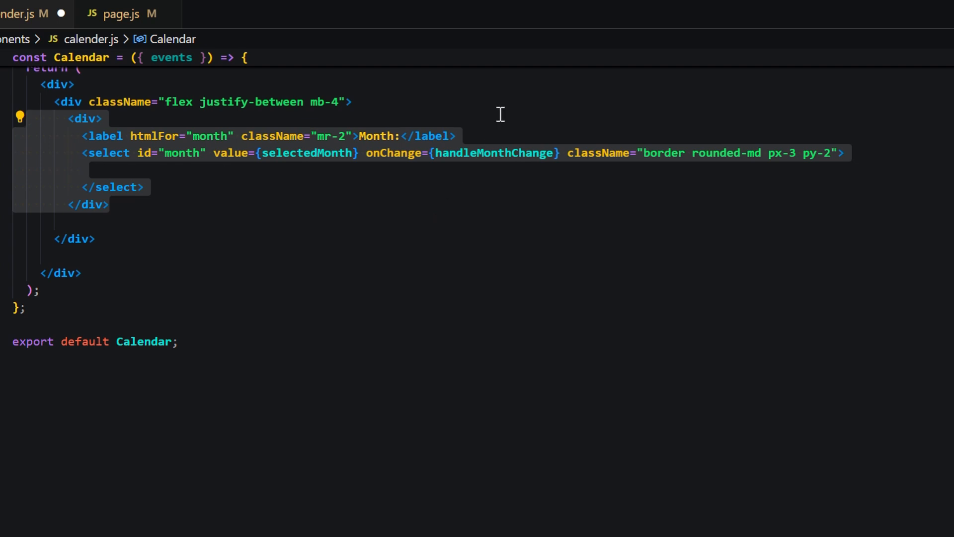
mouse_move(563, 198)
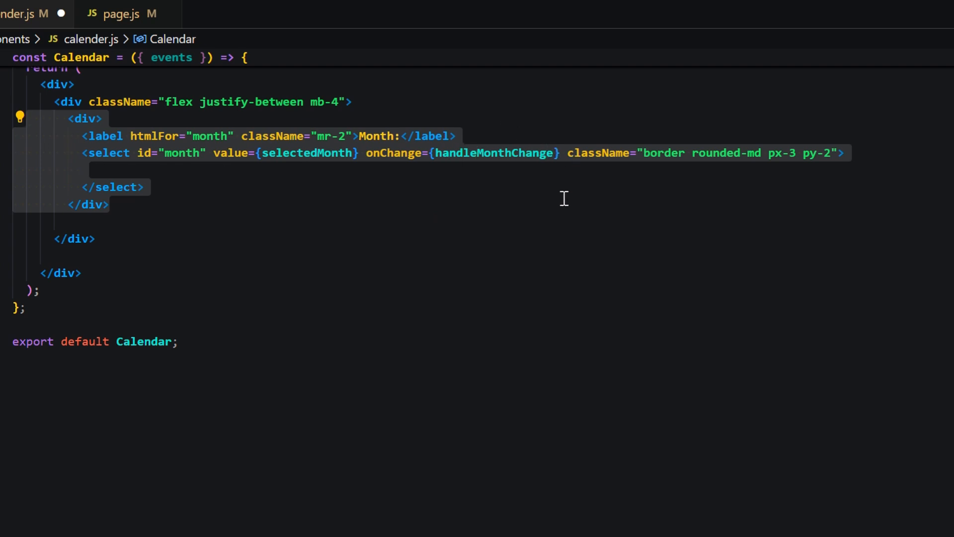
mouse_move(516, 221)
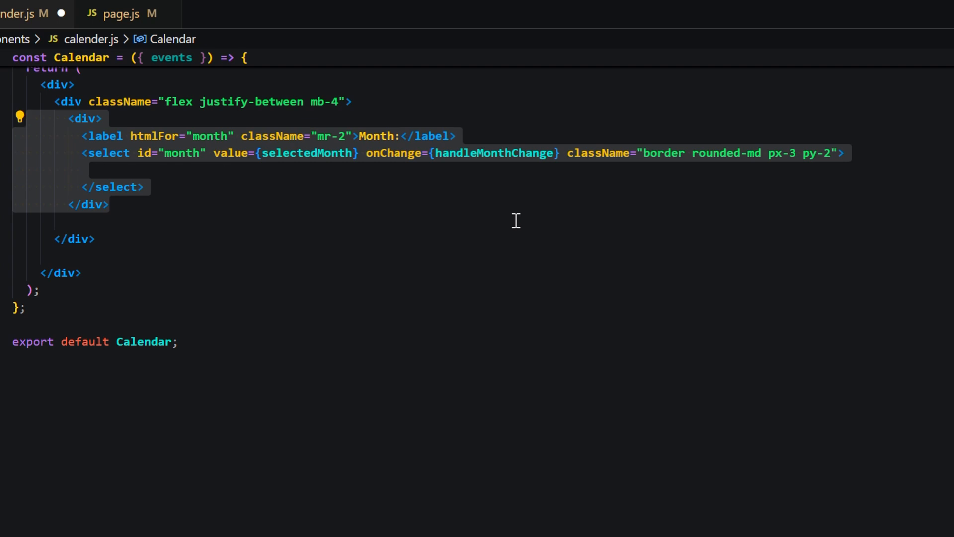
mouse_move(322, 219)
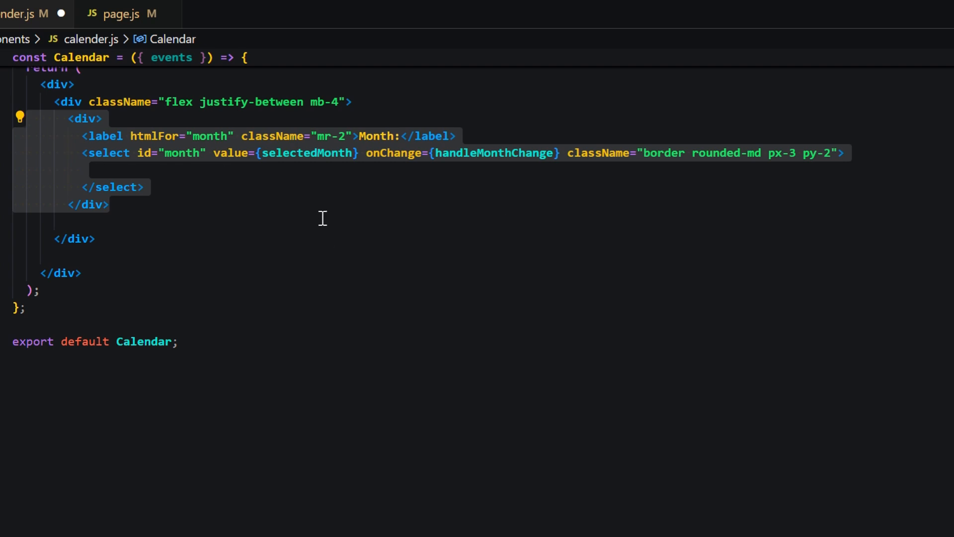
Map Array.from({ length: 12 }) to toLocaleString month-name options, then add the Year select.
text({Array.from({ length: 12 }, (_, index) => ()
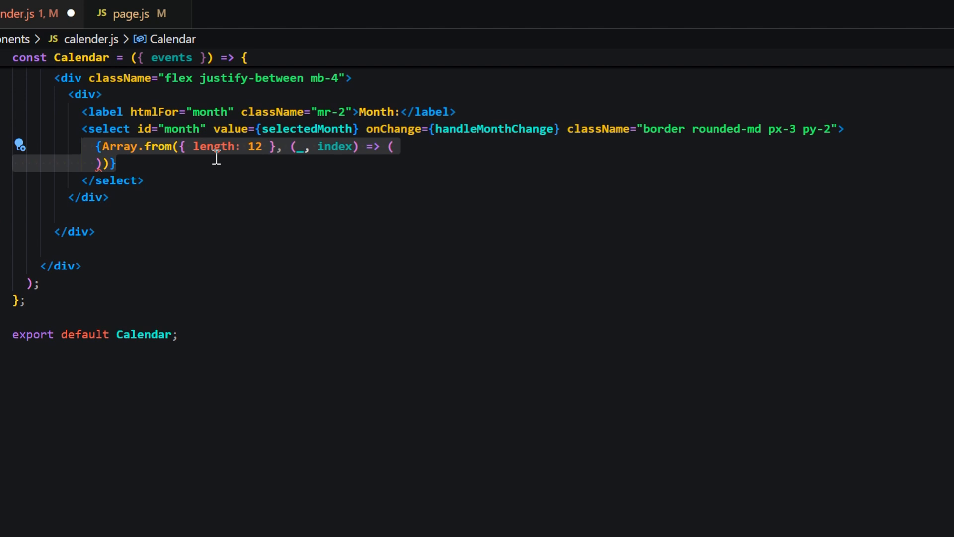
mouse_move(279, 253)
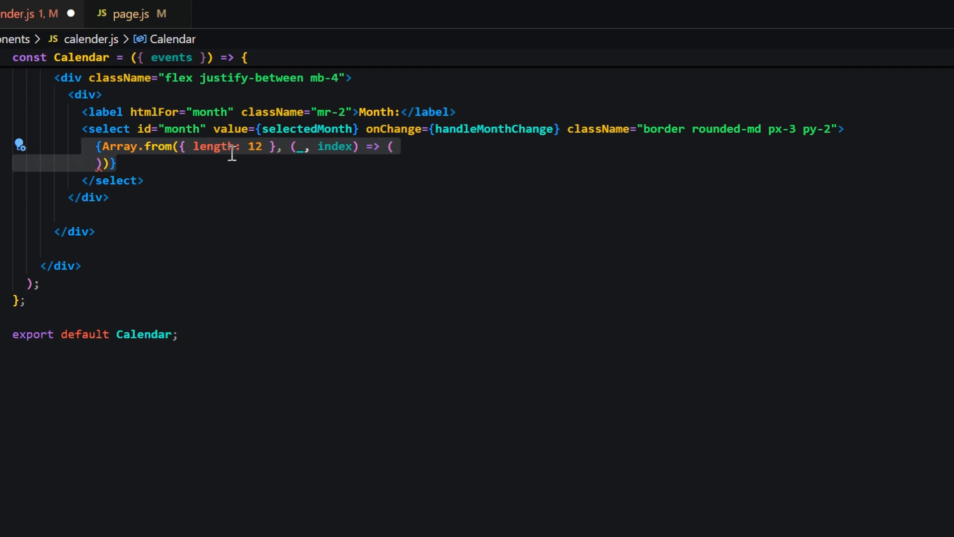
mouse_move(306, 216)
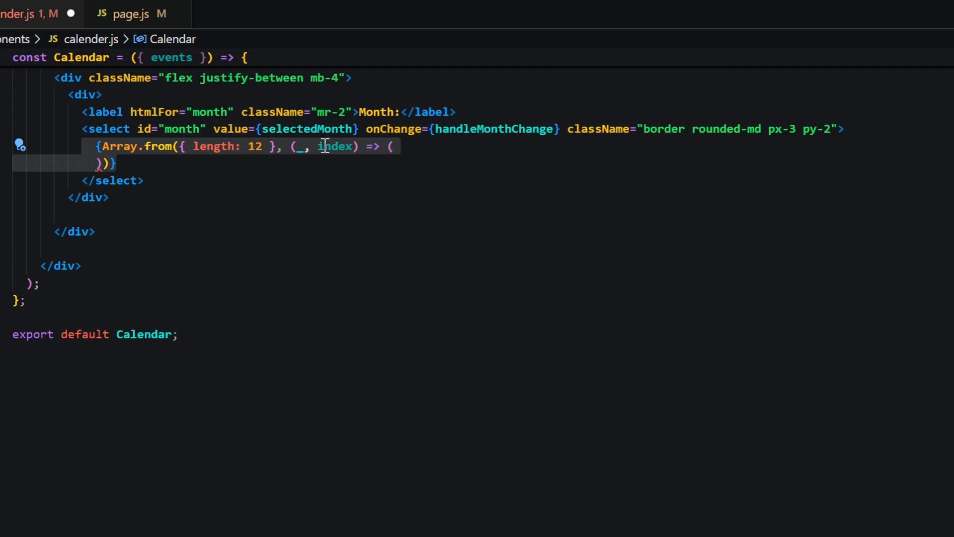
mouse_move(285, 248)
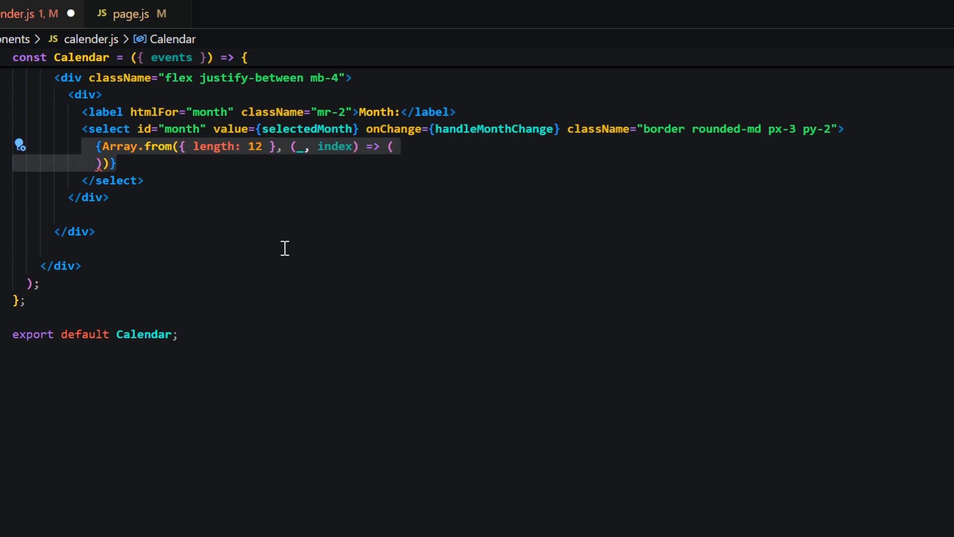
text(<option className='p-2' key={index} value={index}>{new Date(0, index).toLocaleString('default', { month: 'long' })}</option>)
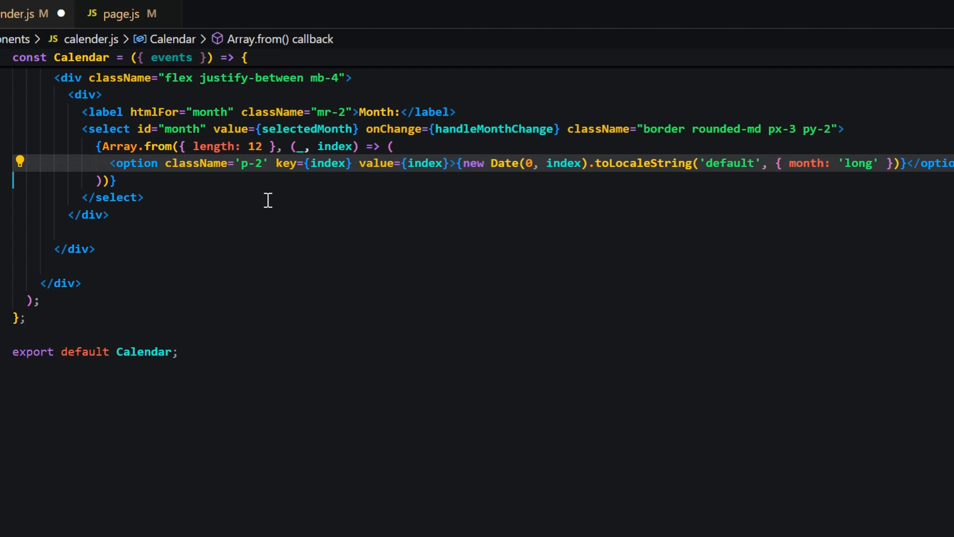
mouse_move(334, 175)
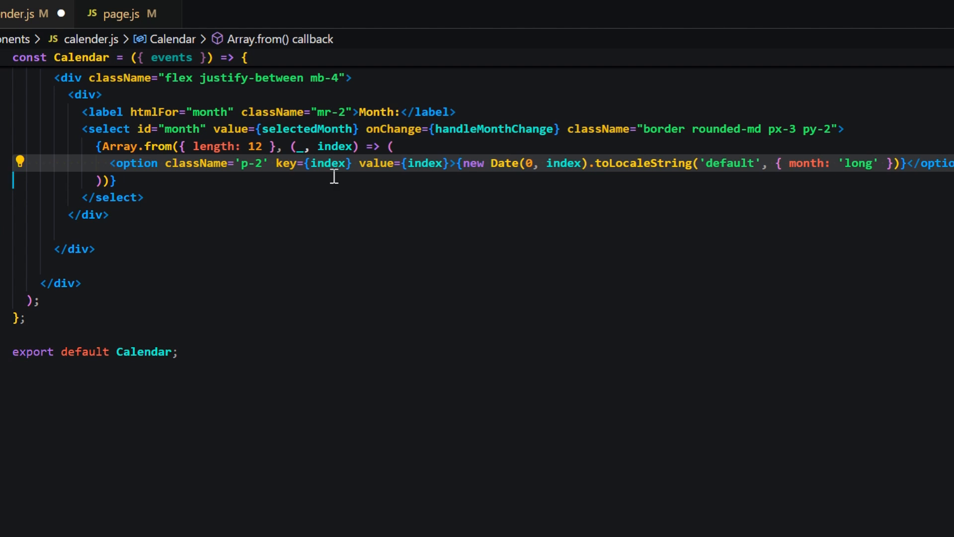
mouse_move(447, 171)
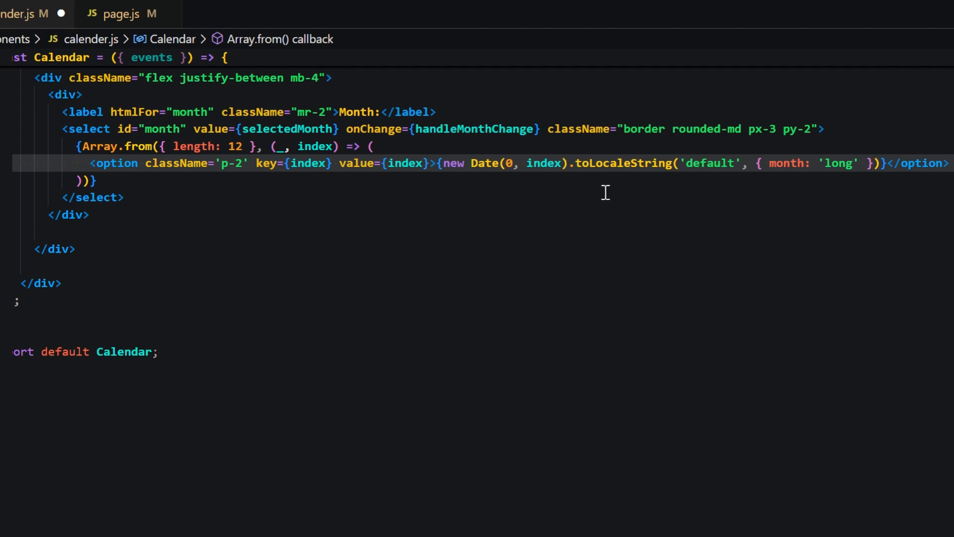
mouse_move(735, 172)
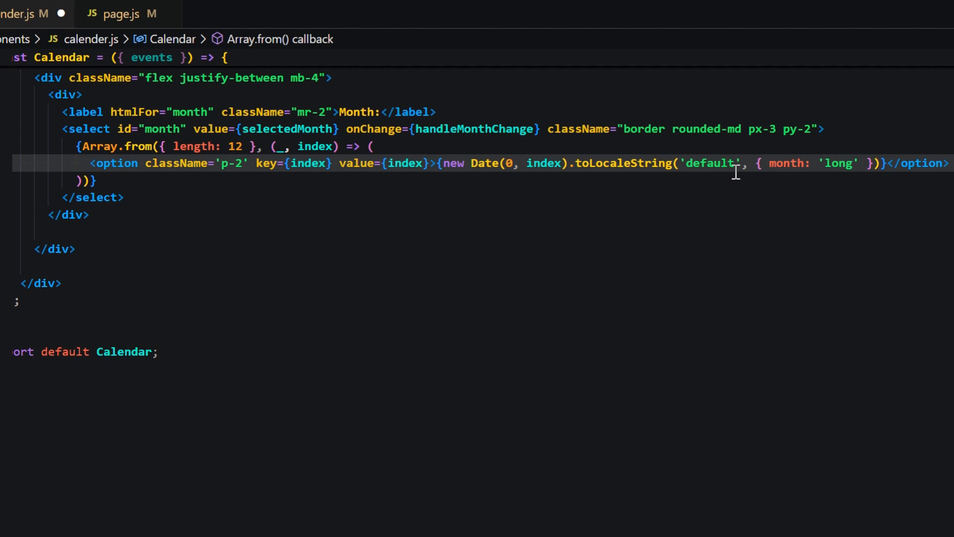
mouse_move(589, 235)
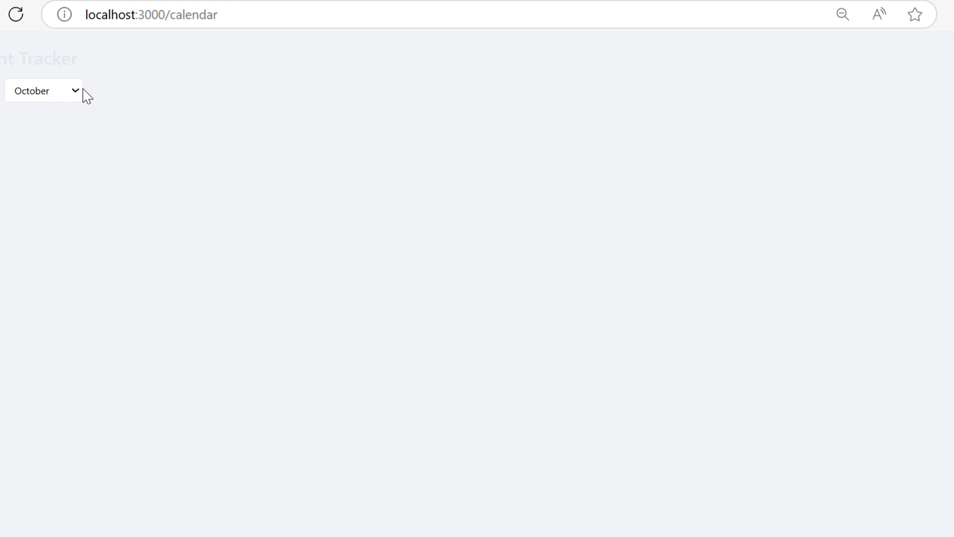
click(42, 91)
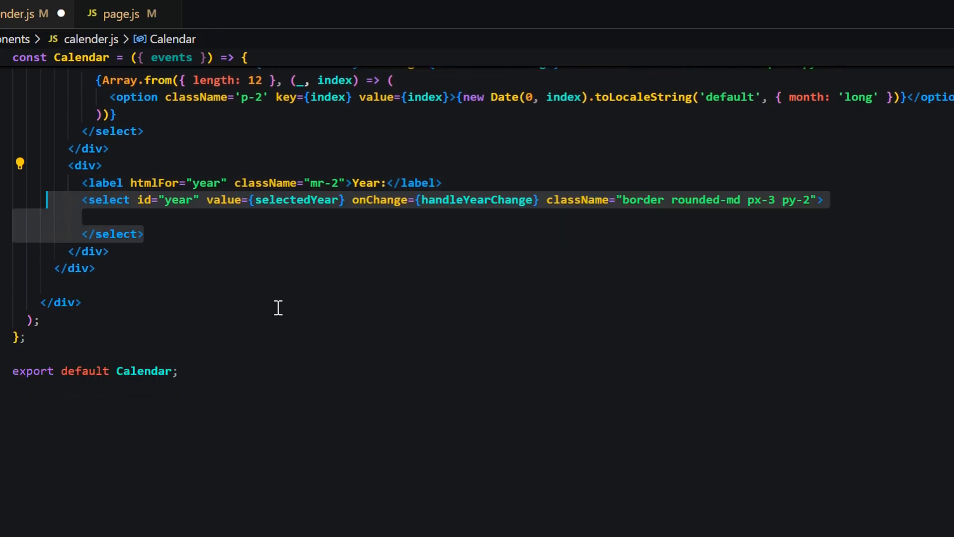
Fill the year select with ten options whose value and label are 2024 + index.
scroll(down, 3)
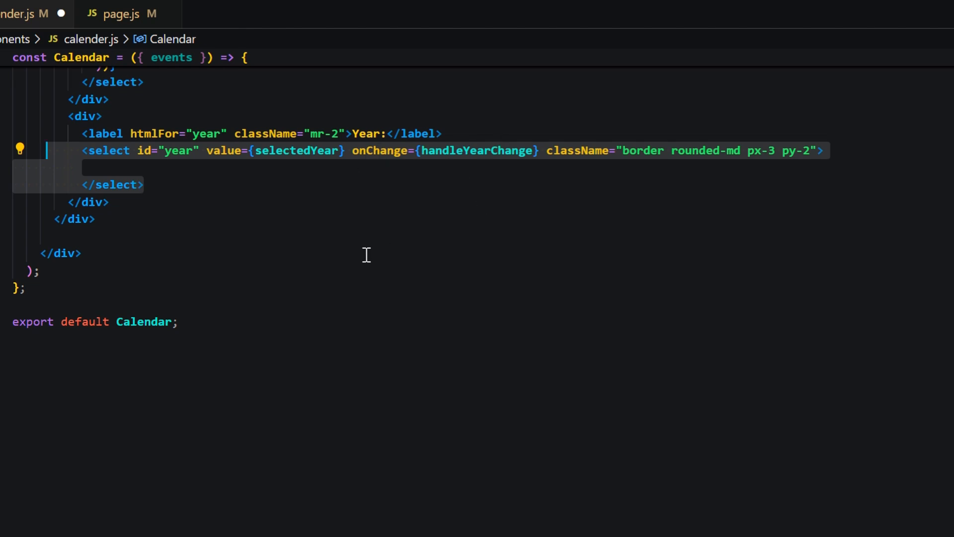
text({Array.from({ length: 10 }, (_, index) => ()
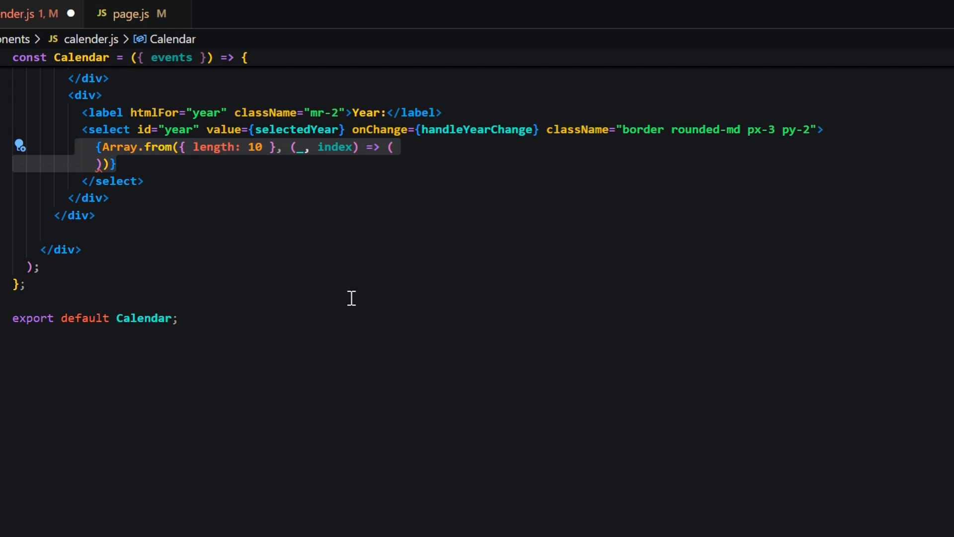
text(<option className='p-2' key={index} value={2024 + index}>{2024 + index}</option>)
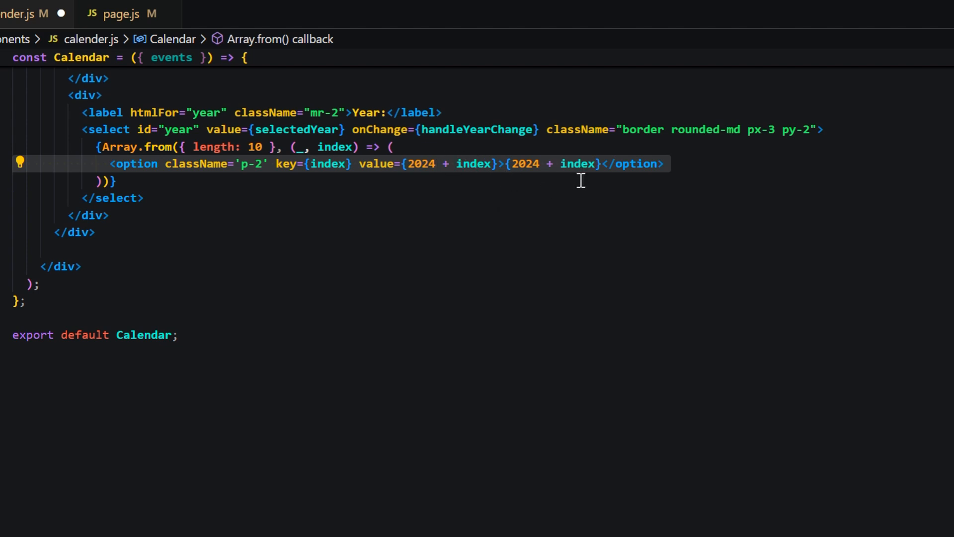
mouse_move(578, 163)
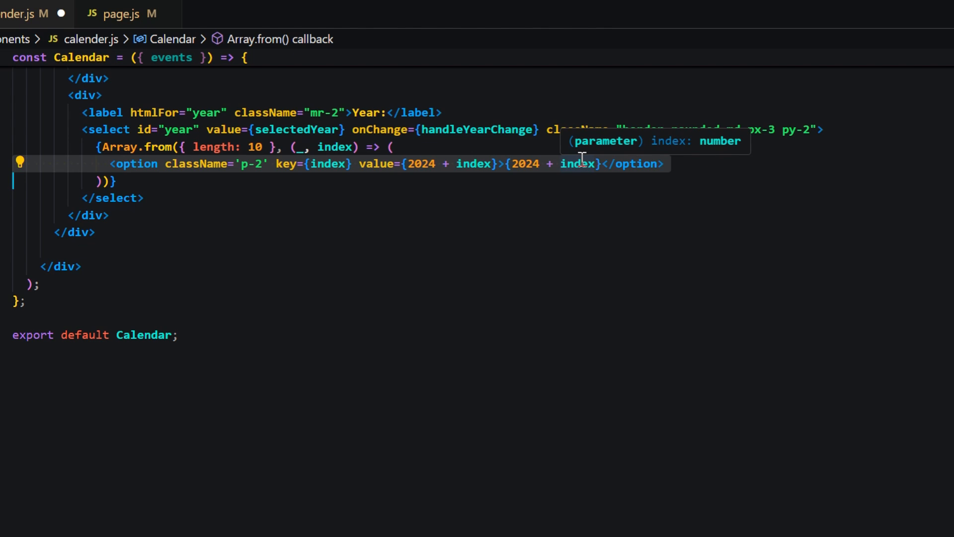
mouse_move(533, 235)
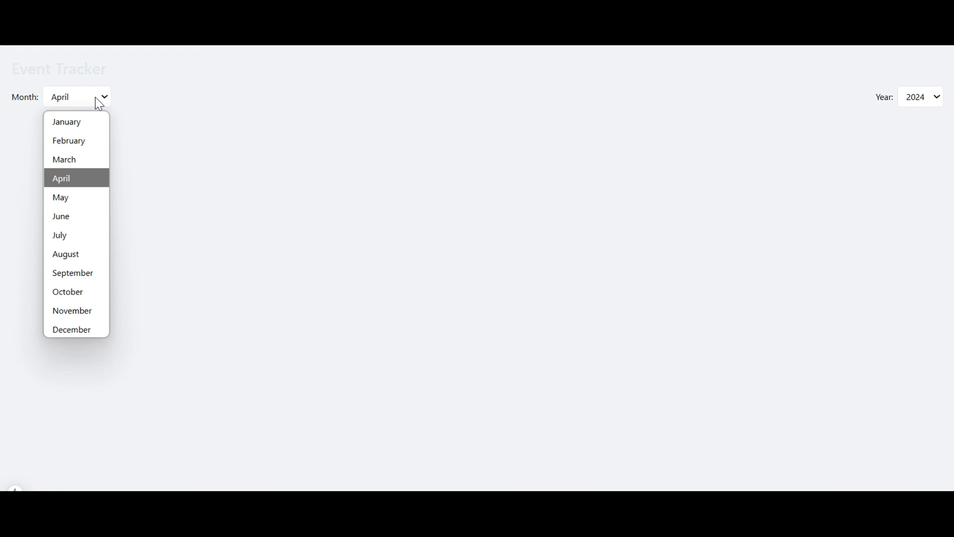
Pick a month from the open Month list, confirming January through December appear.
click(73, 272)
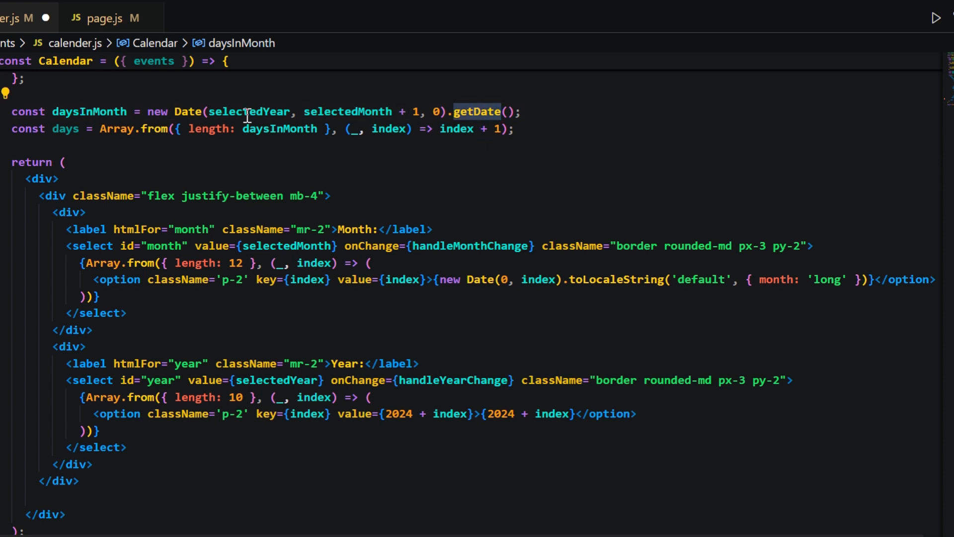
Add daysInMonth via new Date(selectedYear, selectedMonth + 1, 0).getDate() and a days array.
click(67, 128)
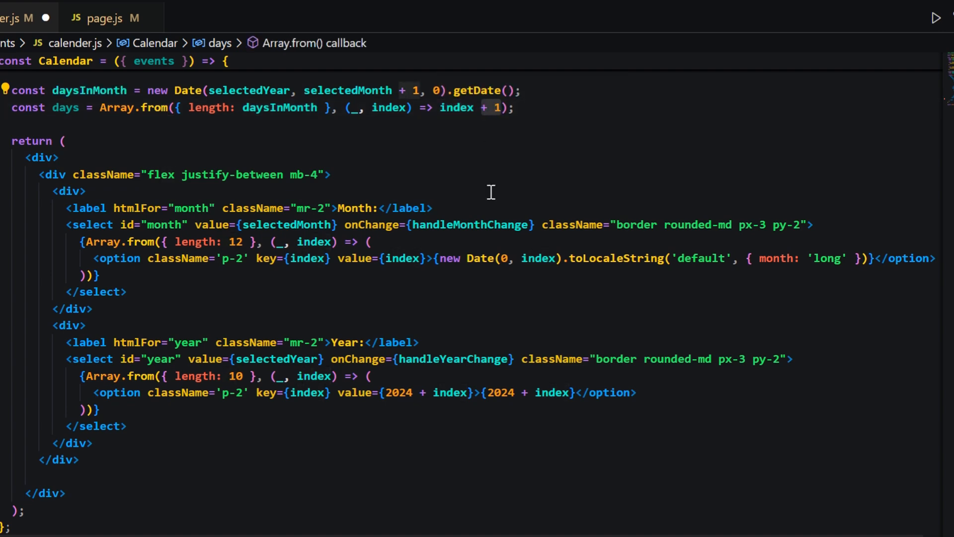
scroll(down, 3)
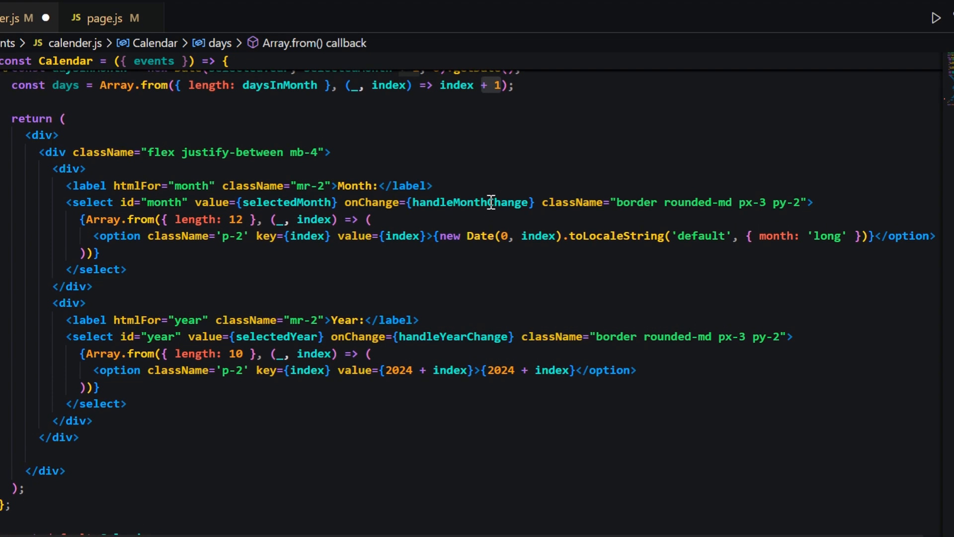
scroll(down, 3)
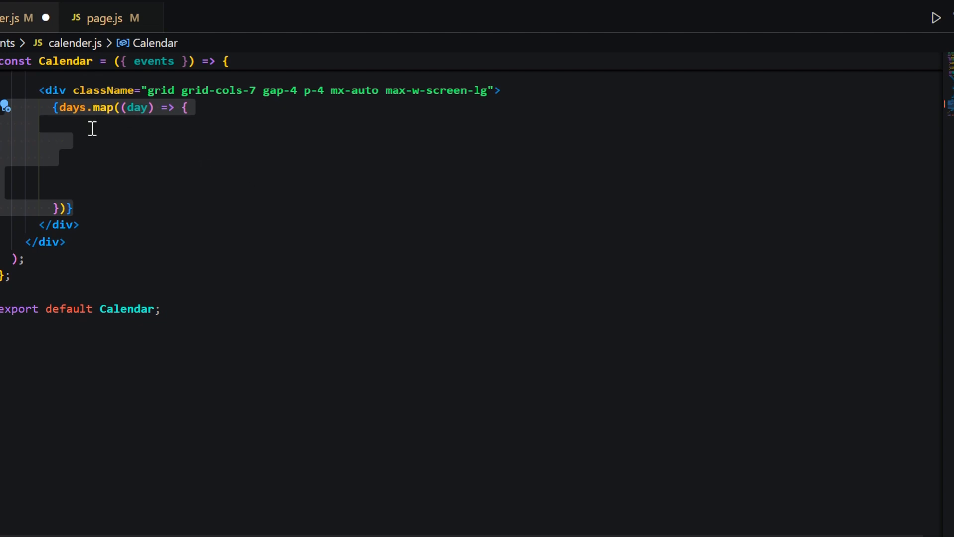
Map days to cells that find matching events, use bg-green-500 or bg-gray-200, and show bold day numbers.
double_click(137, 108)
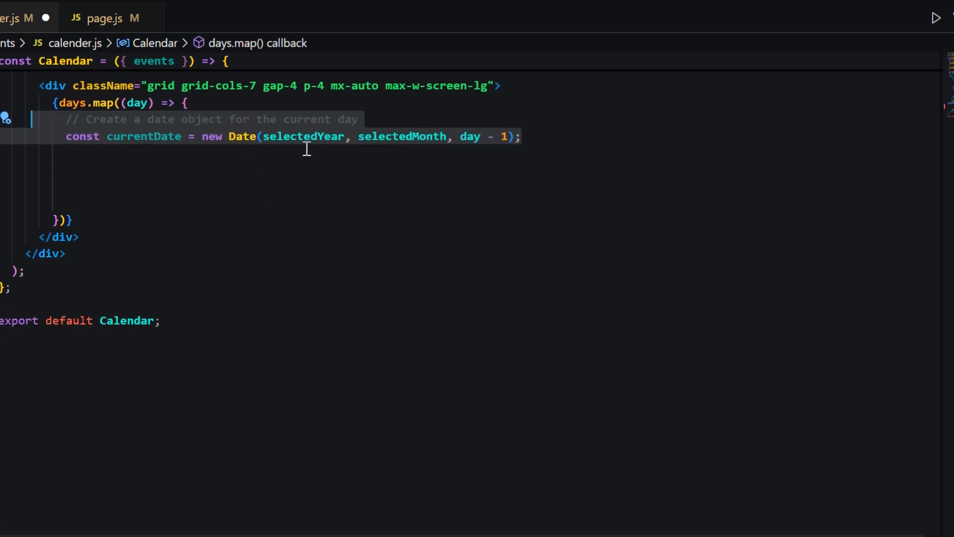
mouse_move(338, 223)
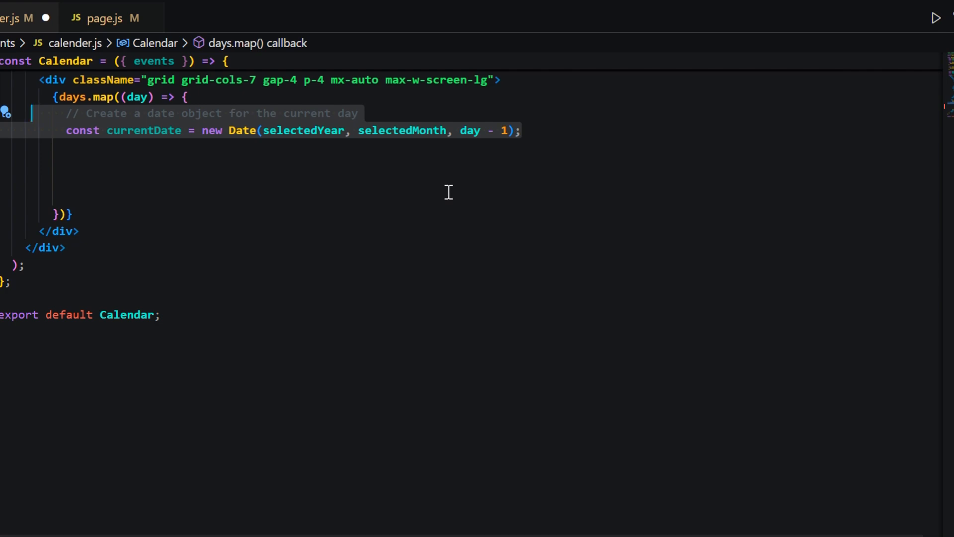
text(const event = events.find(event => {)
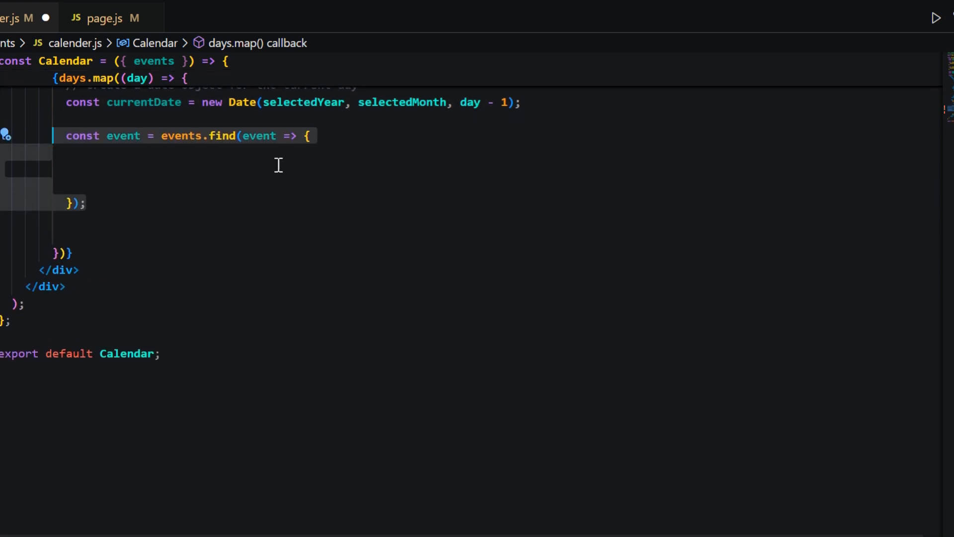
mouse_move(279, 226)
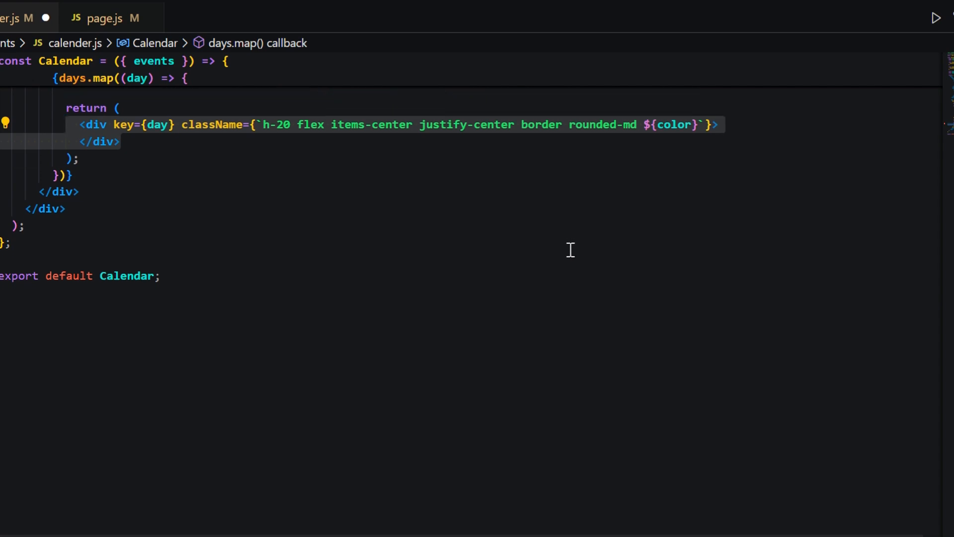
text(<span className="font-bold">{day}</span>)
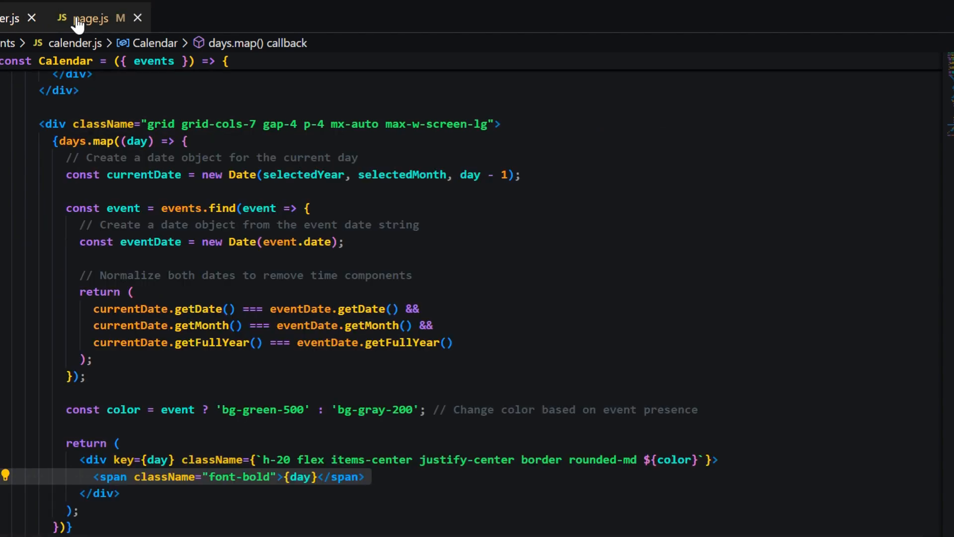
Add events={events} to the <Calendar /> element in page.js.
click(89, 18)
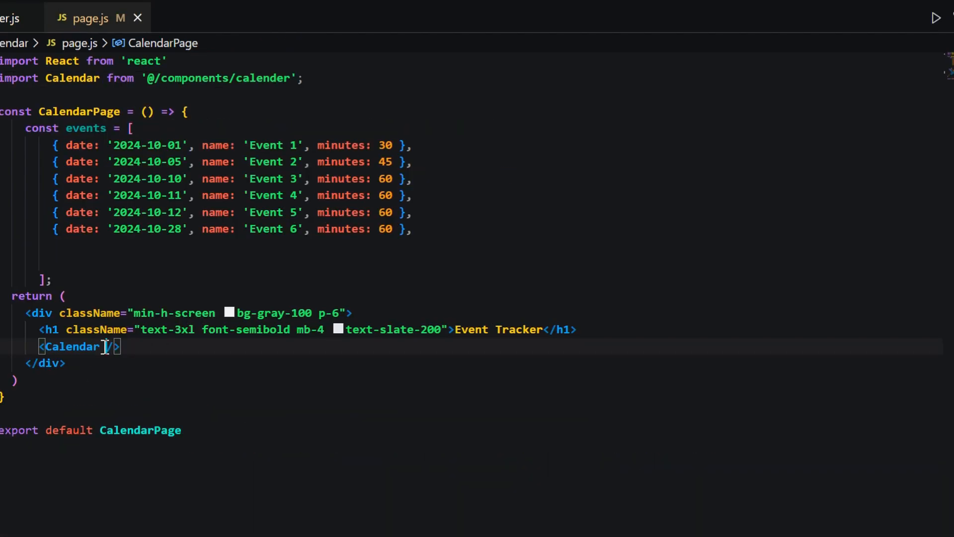
text(events={events)
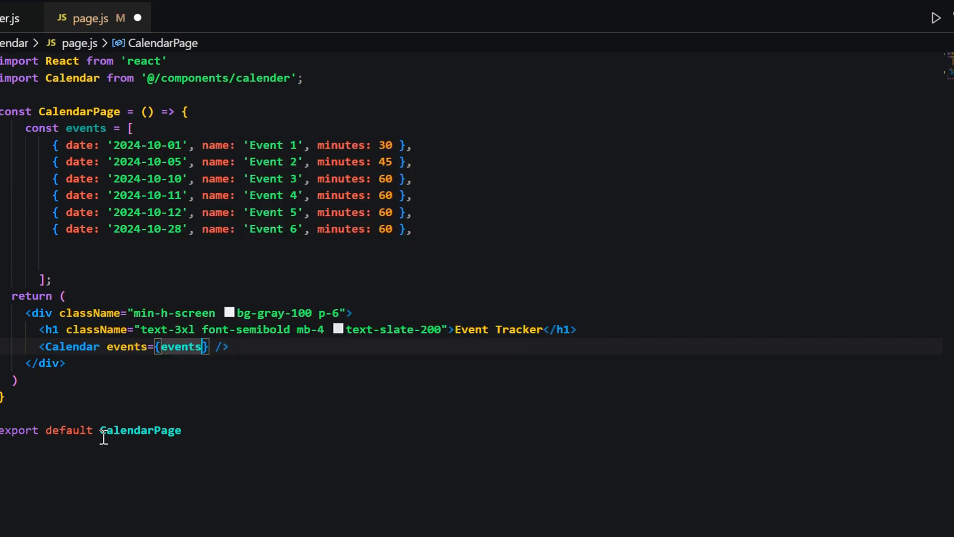
double_click(85, 127)
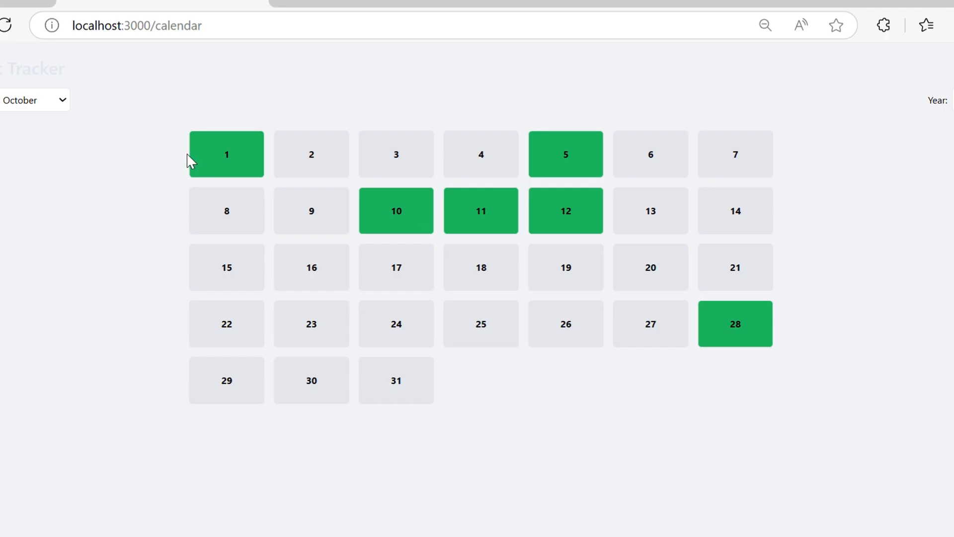
mouse_move(541, 214)
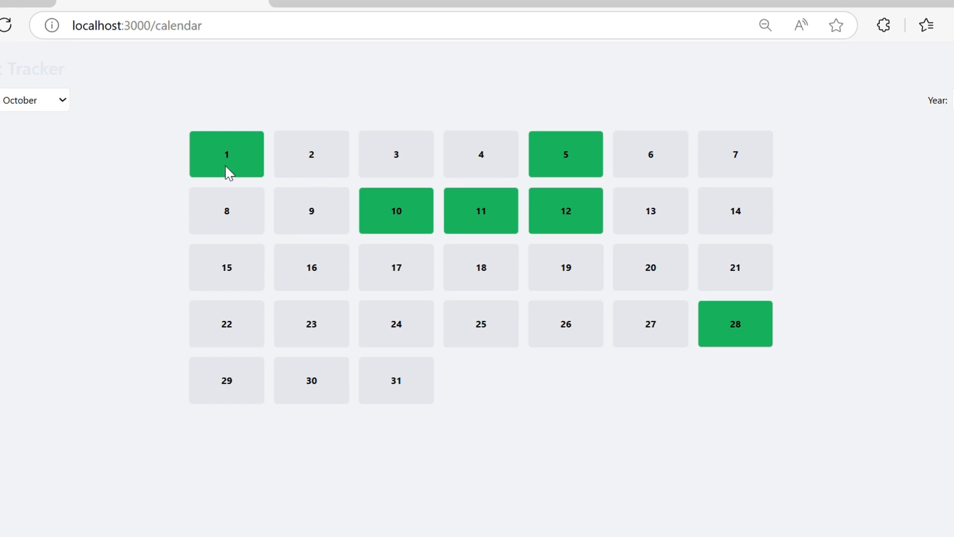
mouse_move(481, 217)
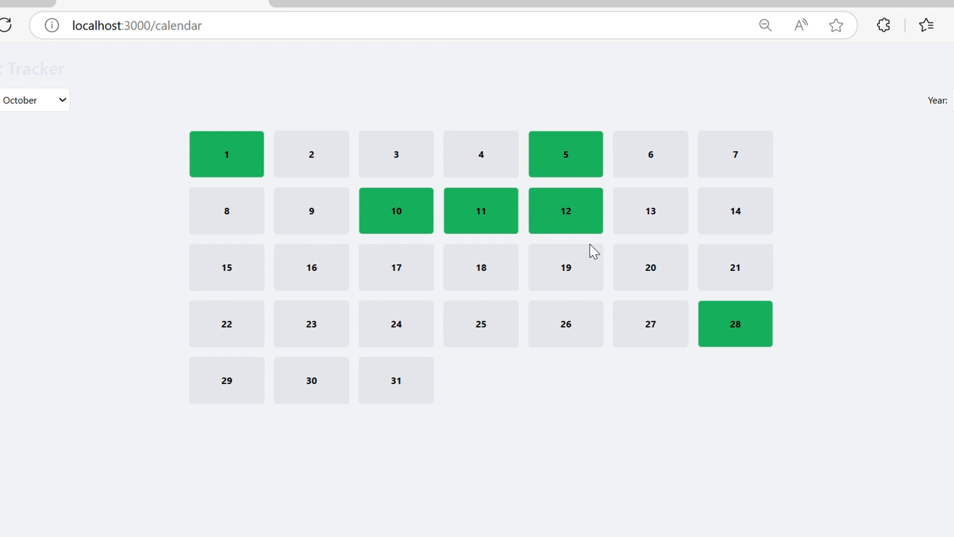
mouse_move(736, 390)
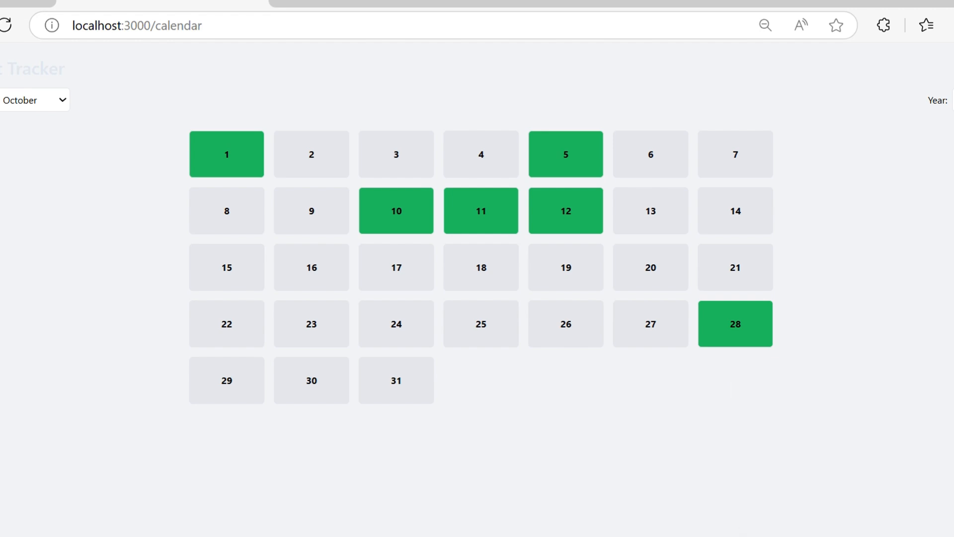
Switch the calendar month to November, then February 2024, and reopen the month list.
click(75, 95)
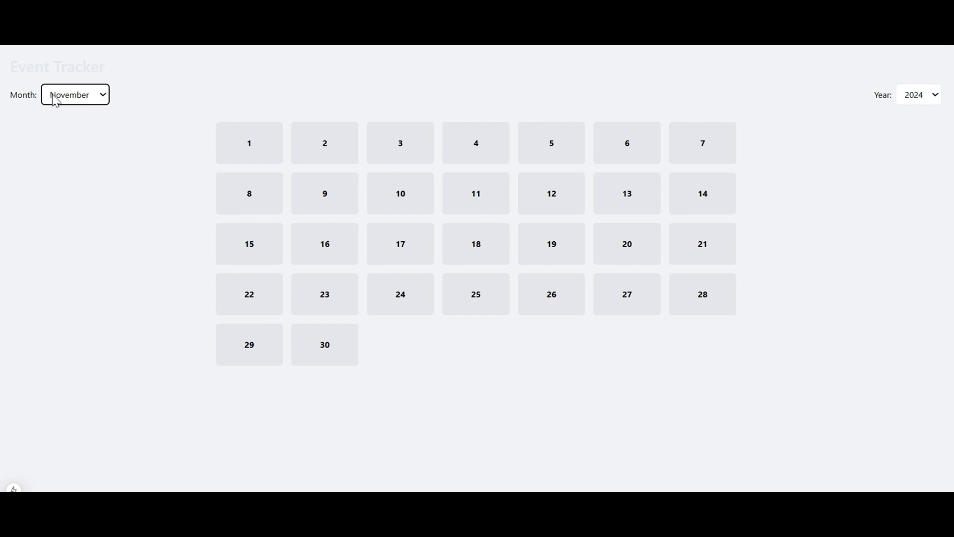
click(74, 95)
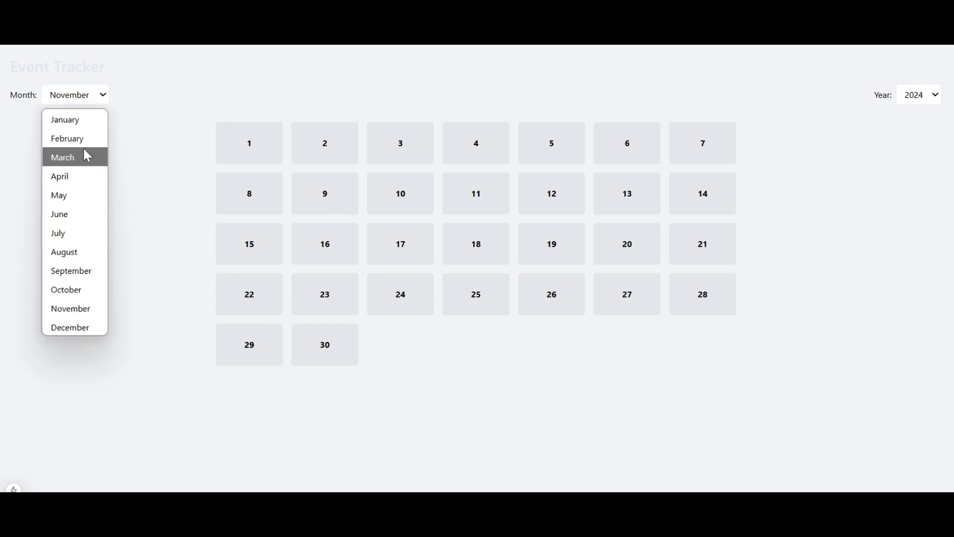
click(67, 138)
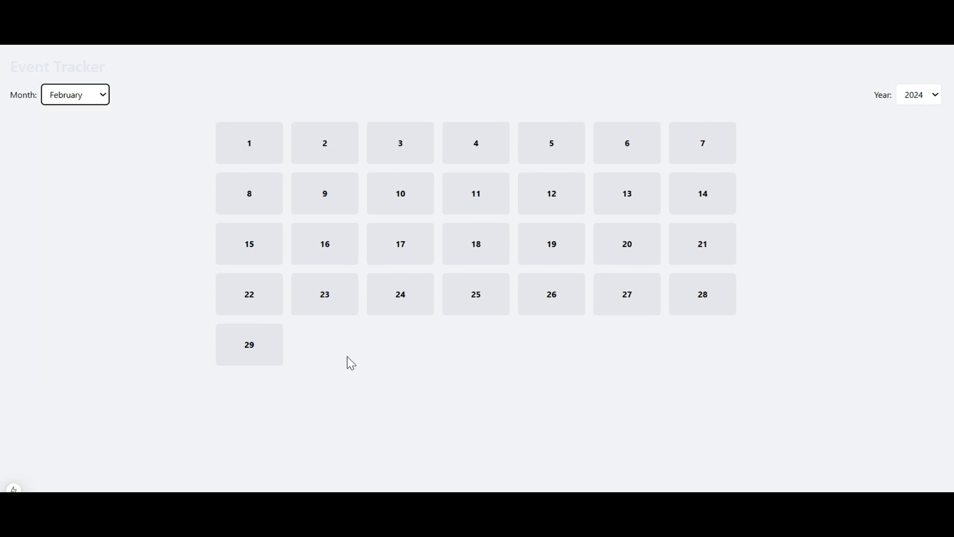
click(75, 95)
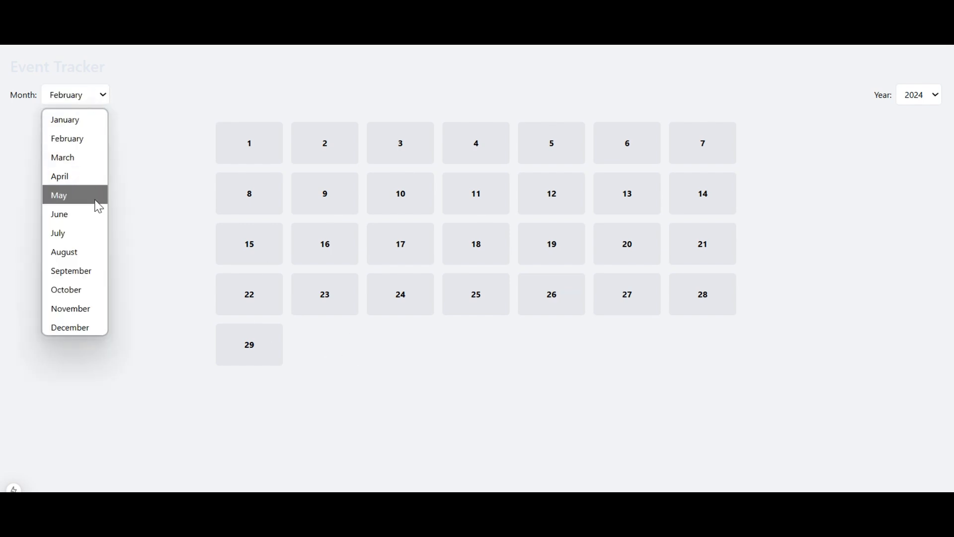